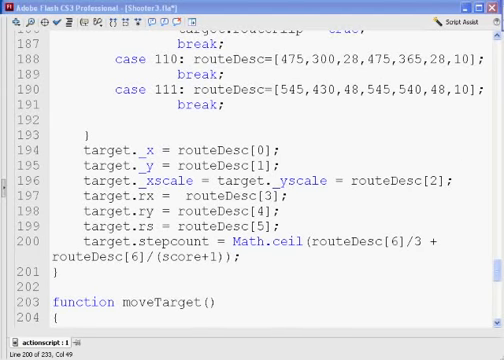
{"action": "scroll", "scroll_direction": "down", "scroll_amount": 3}
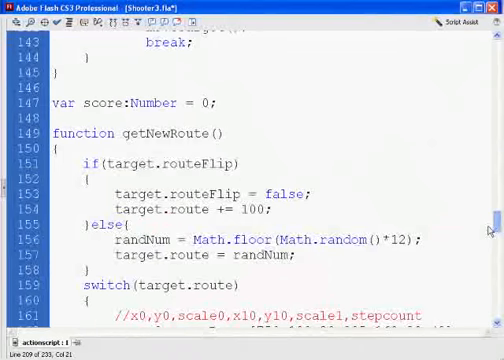
{"action": "scroll", "scroll_direction": "down", "scroll_amount": 3}
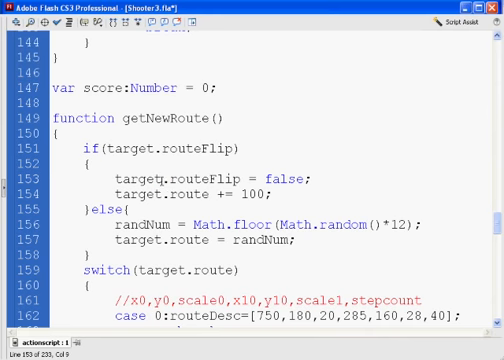
{"action": "left_click", "coordinate": [149, 147]}
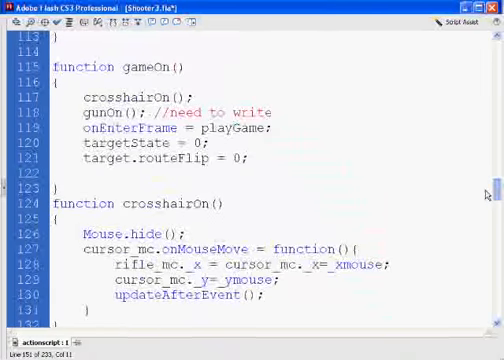
{"action": "scroll", "scroll_direction": "down", "scroll_amount": 3}
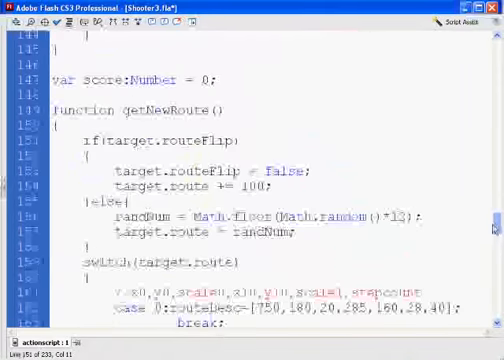
{"action": "scroll", "scroll_direction": "down", "scroll_amount": 3}
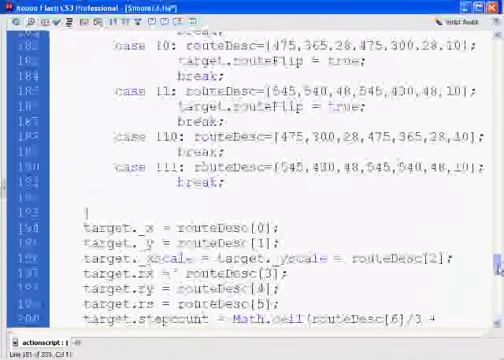